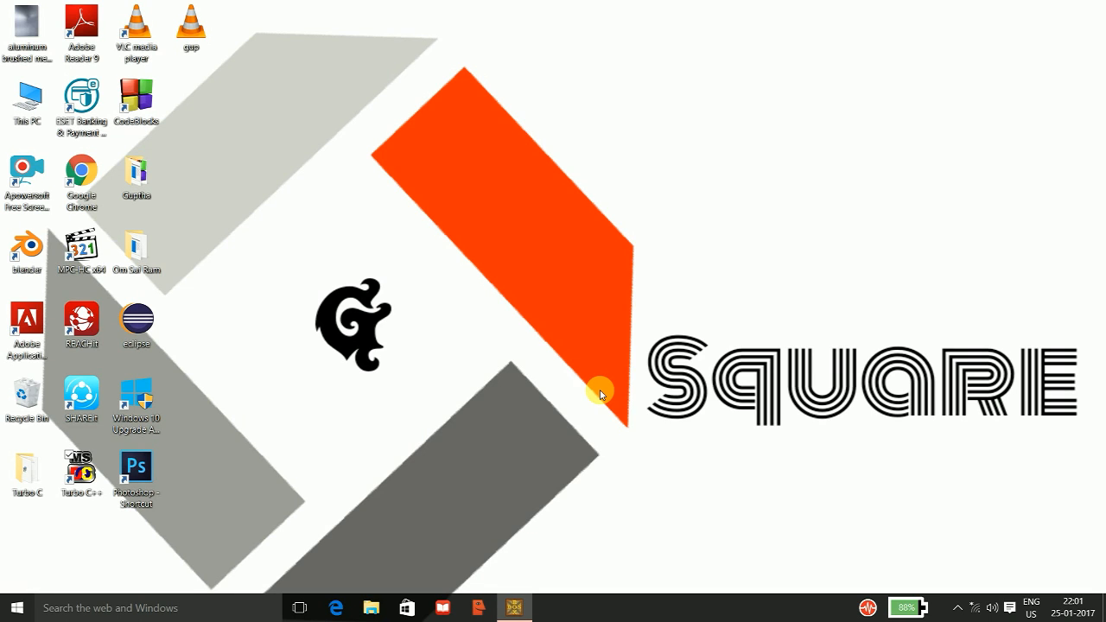
mouse_move(61, 440)
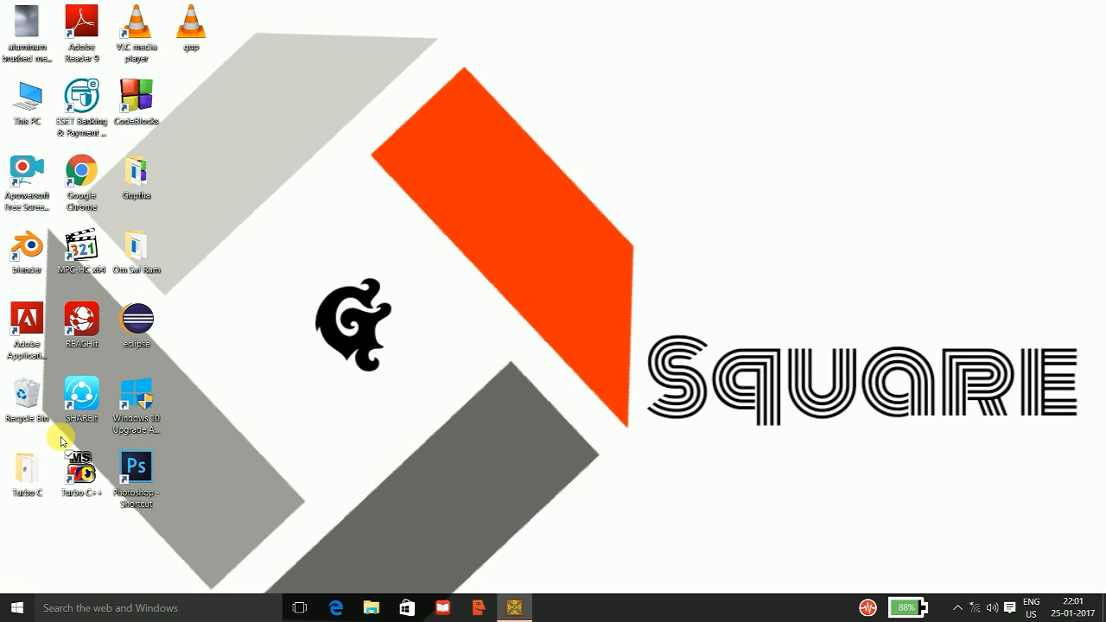
mouse_move(321, 497)
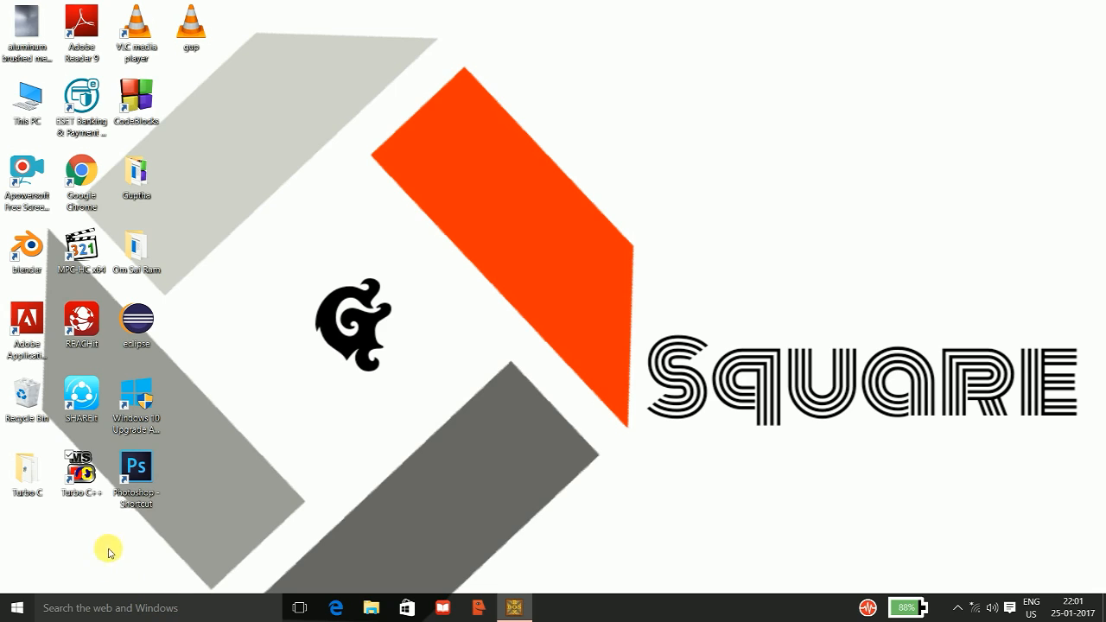
mouse_move(182, 517)
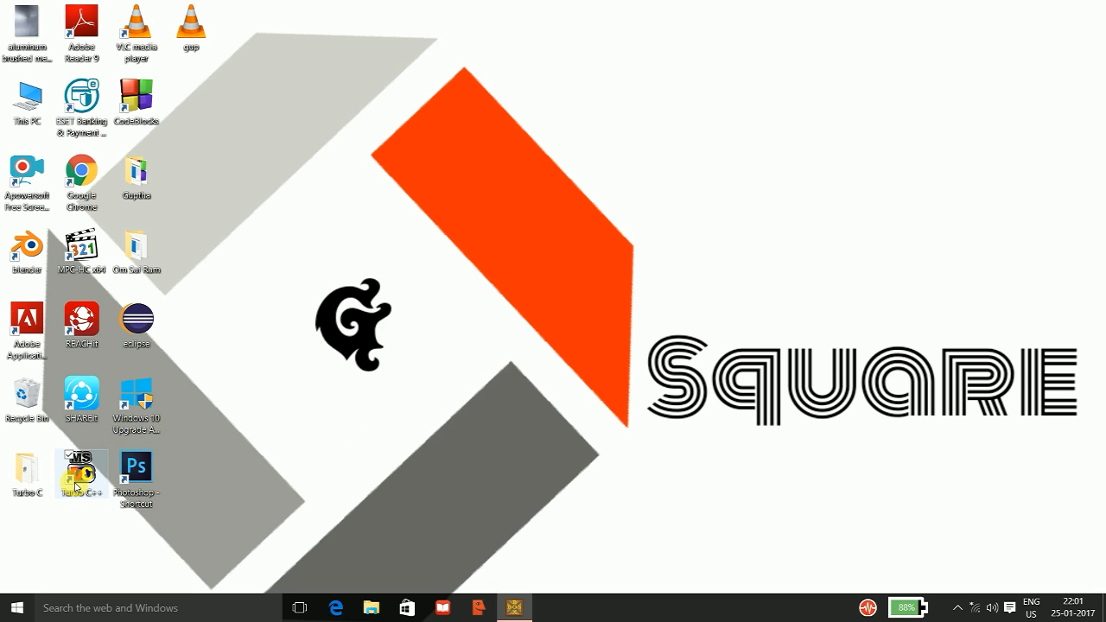
Launch Turbo C++ from the desktop and start the IDE from its welcome window.
double_click(81, 467)
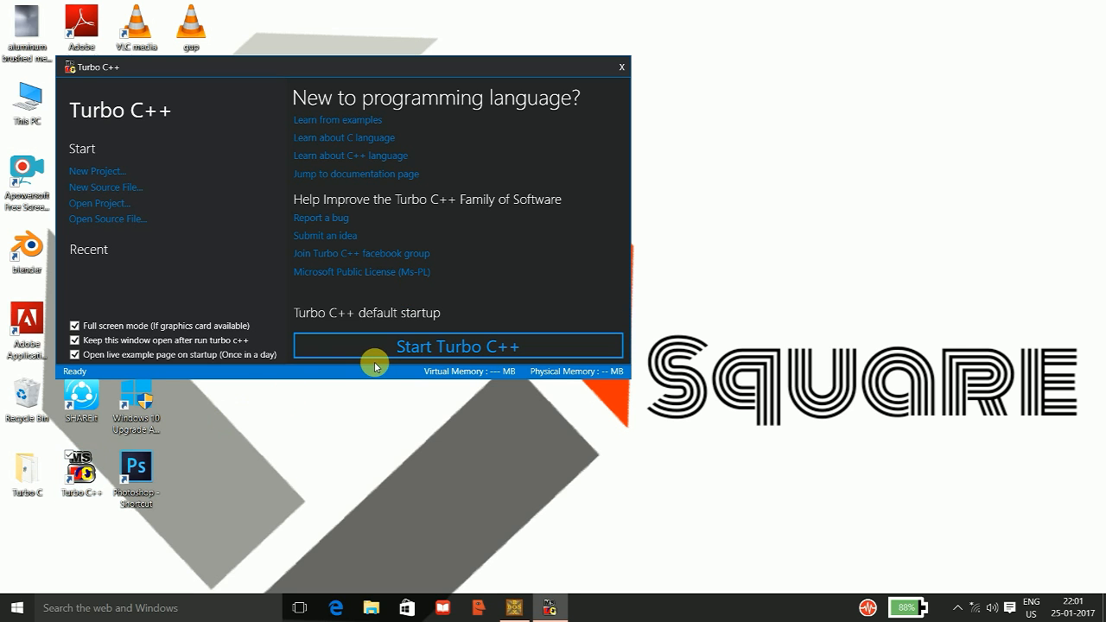
click(456, 345)
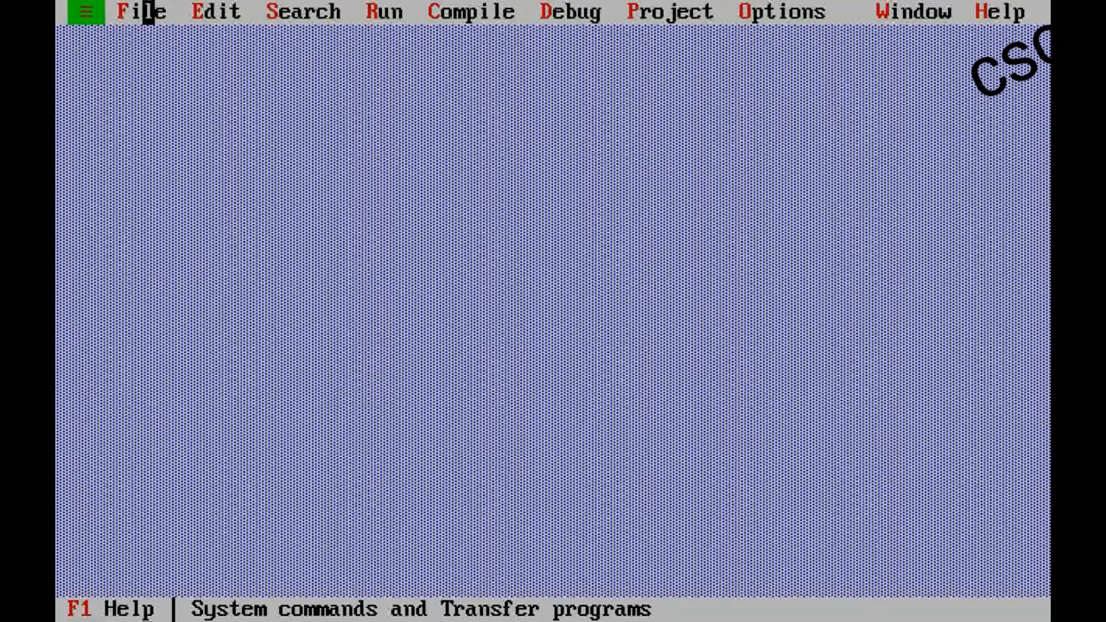
Bring up File > Open and select NORMAL.C in the BIN folder's file list.
click(138, 10)
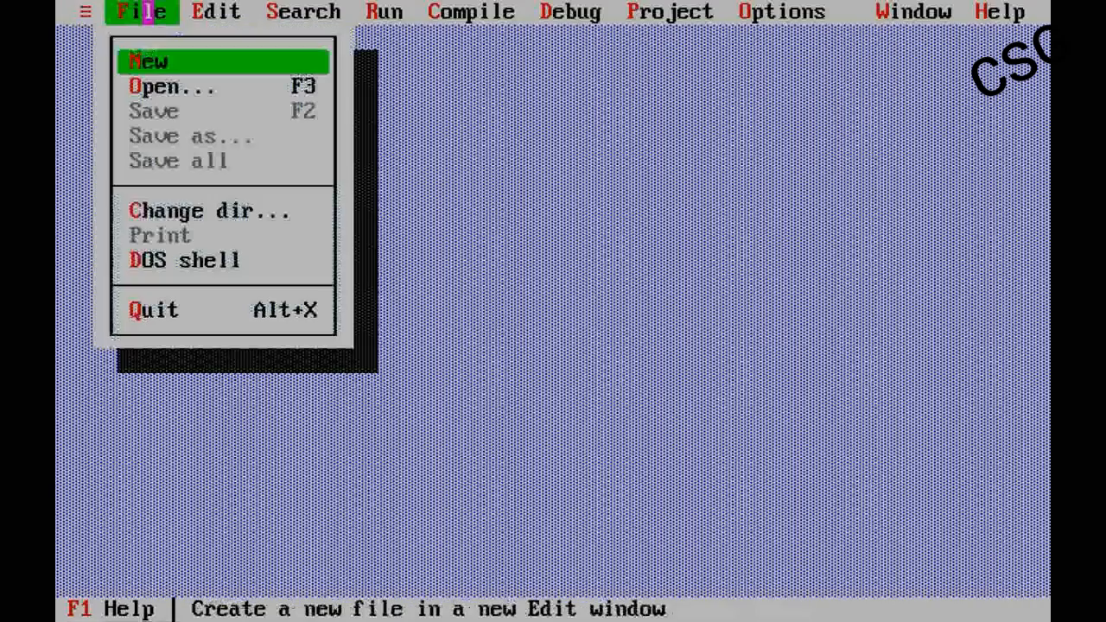
click(173, 86)
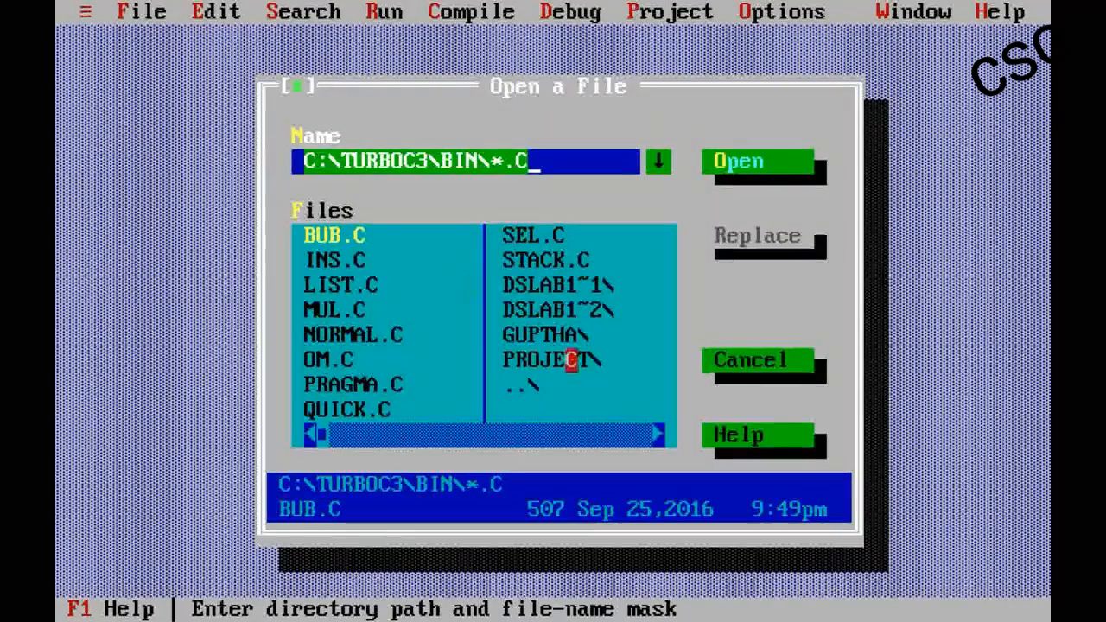
click(353, 335)
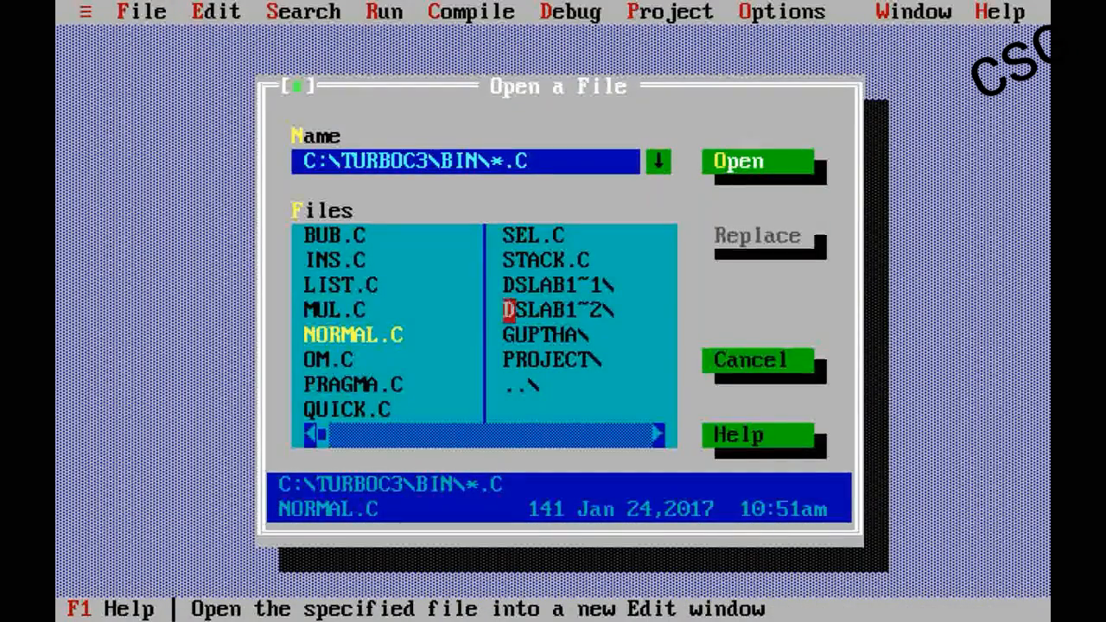
click(354, 335)
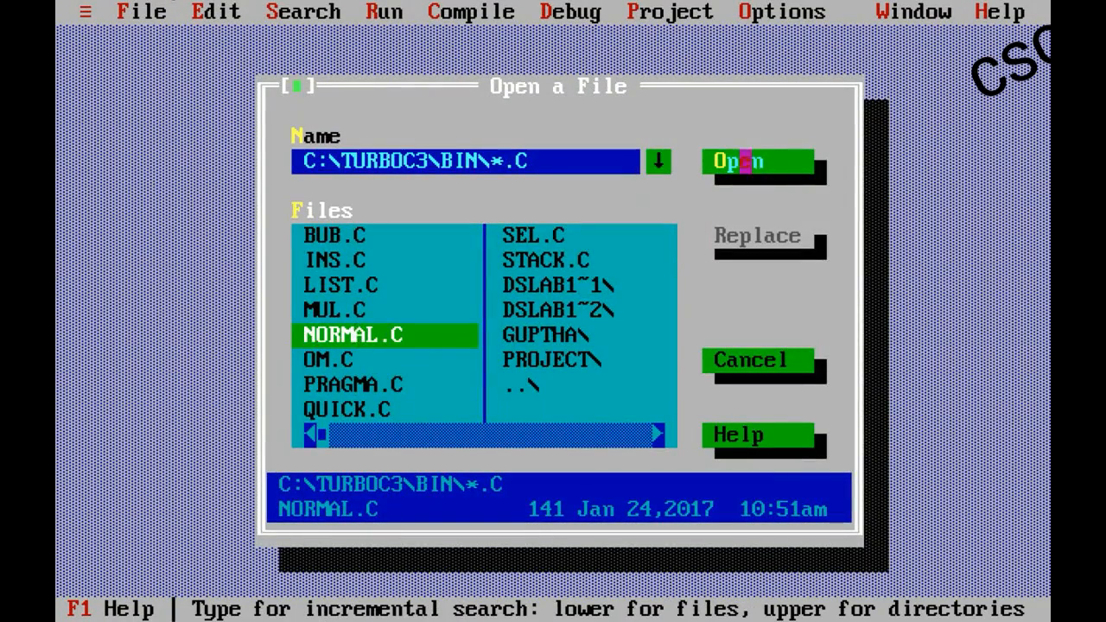
Load NORMAL.C into the editor and review its fun() and main() print statements.
click(735, 161)
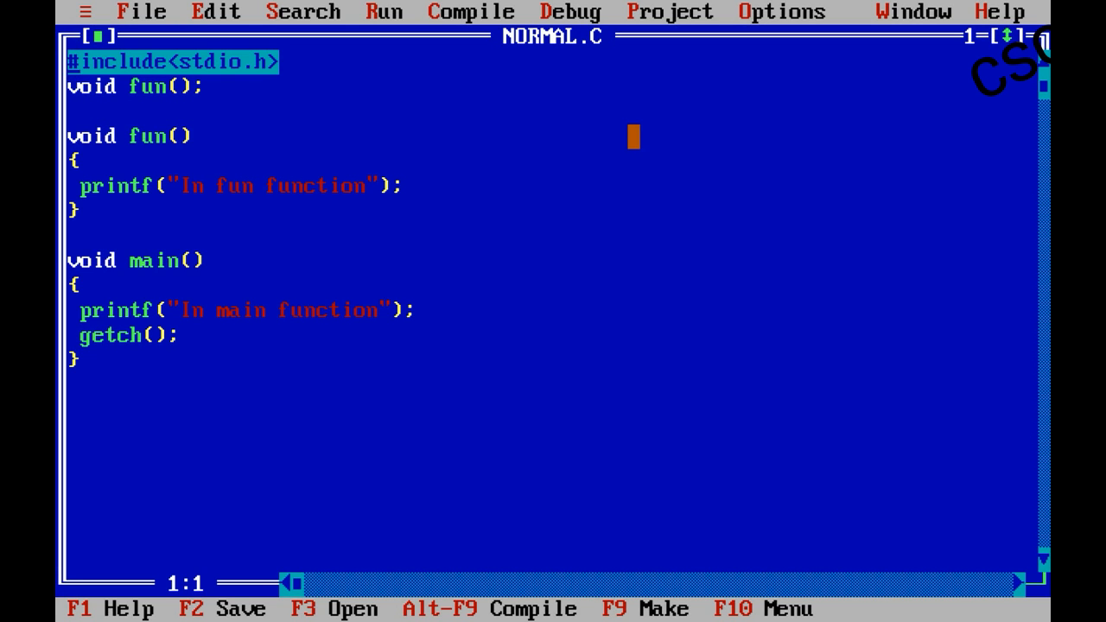
mouse_move(371, 236)
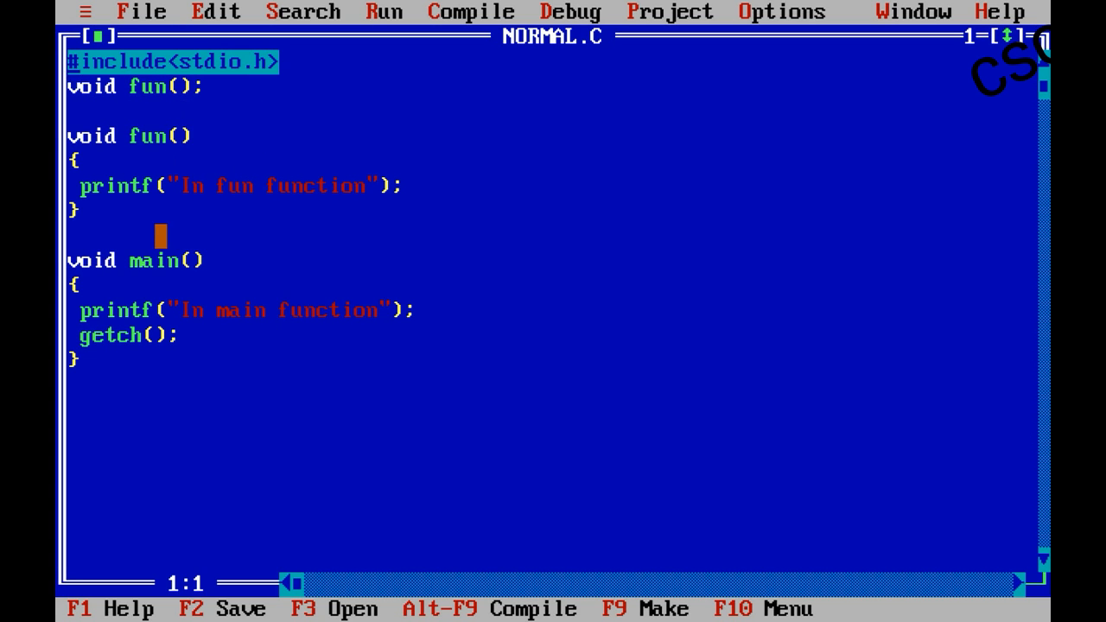
click(210, 259)
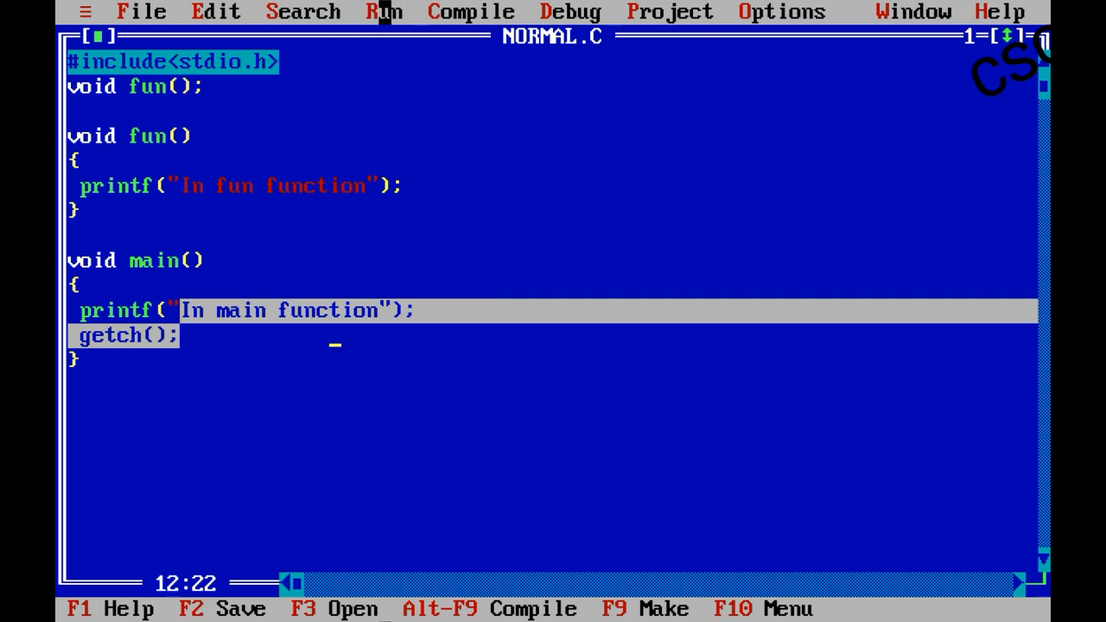
click(383, 10)
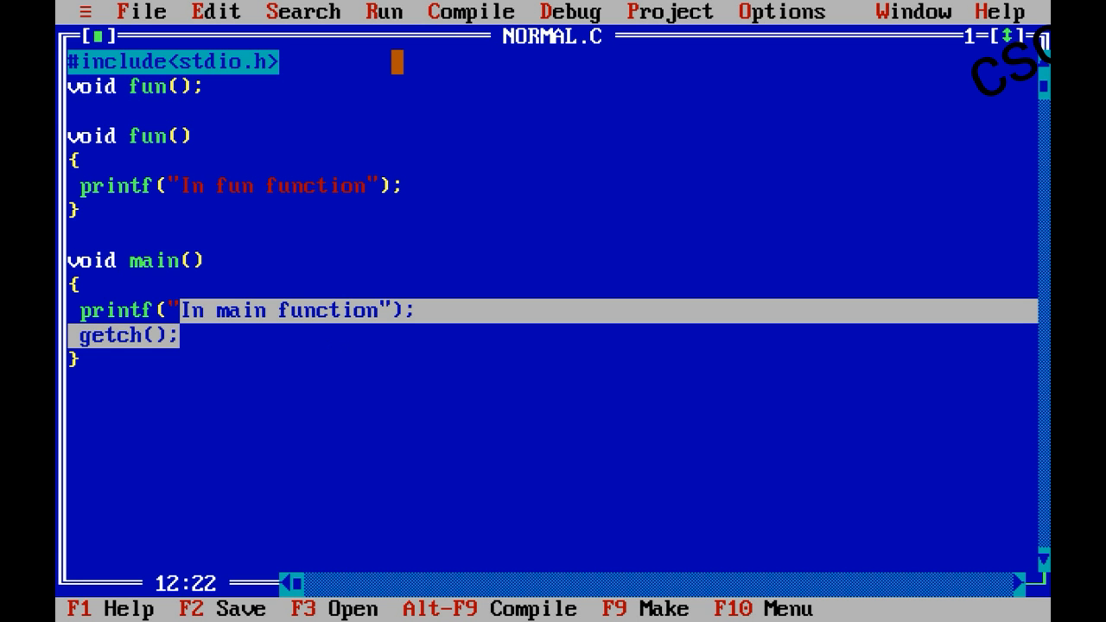
Load PRAGMA.C into a second editor window, showing #pragma startup fun before main.
click(142, 11)
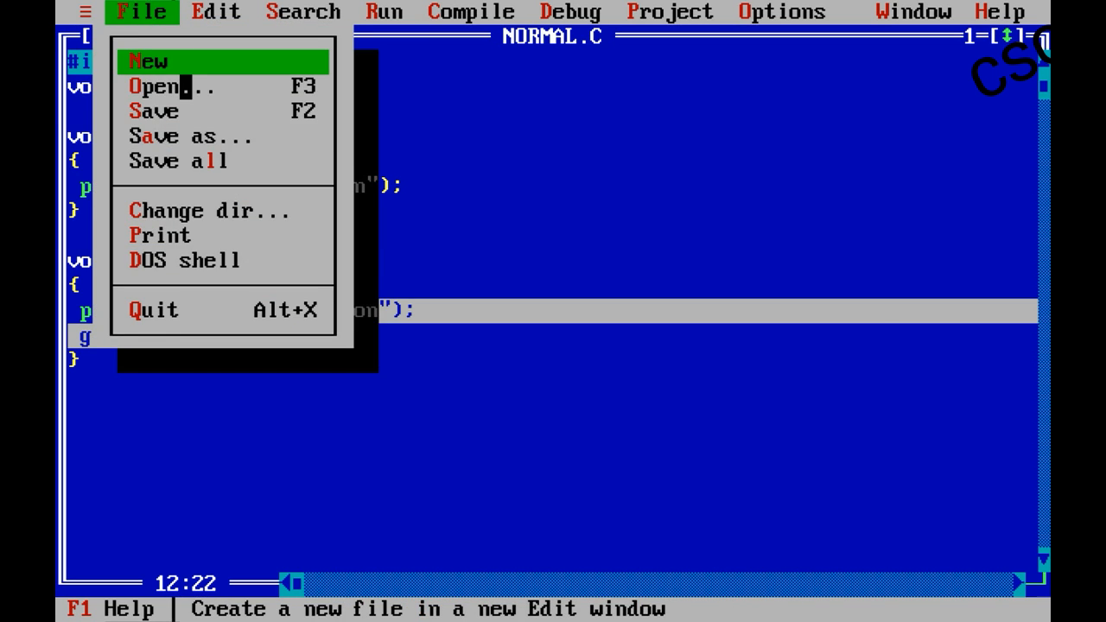
click(169, 86)
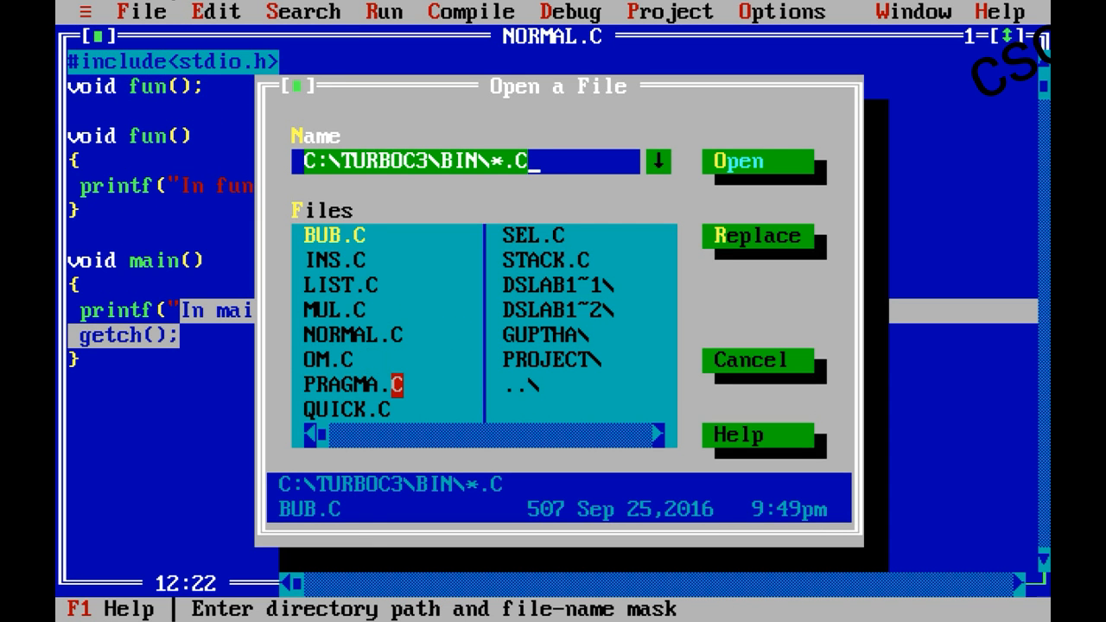
click(353, 384)
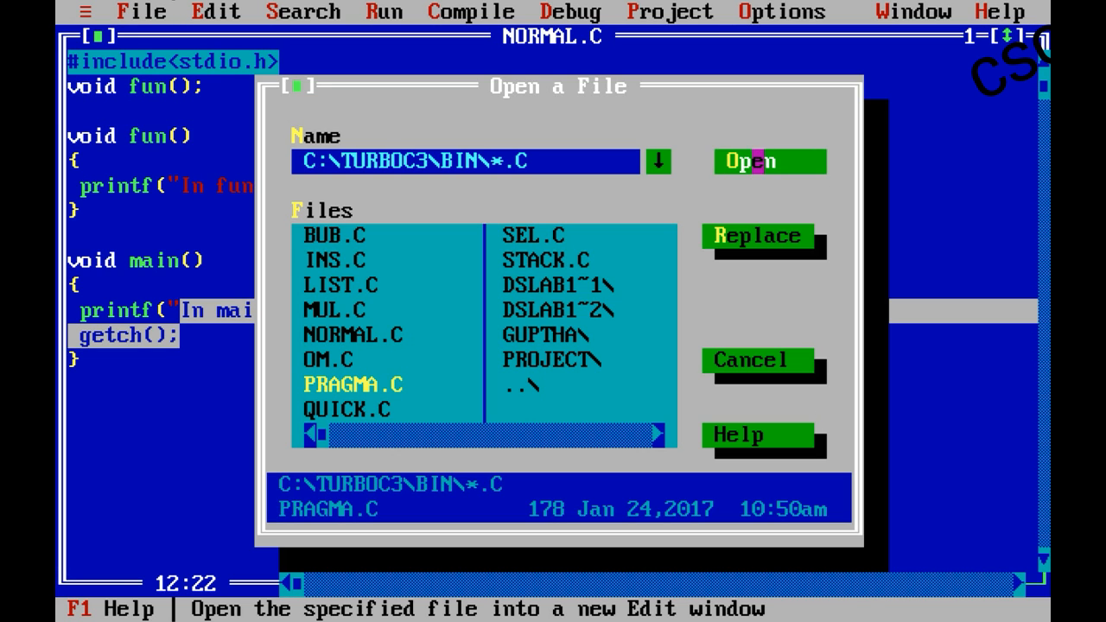
click(750, 163)
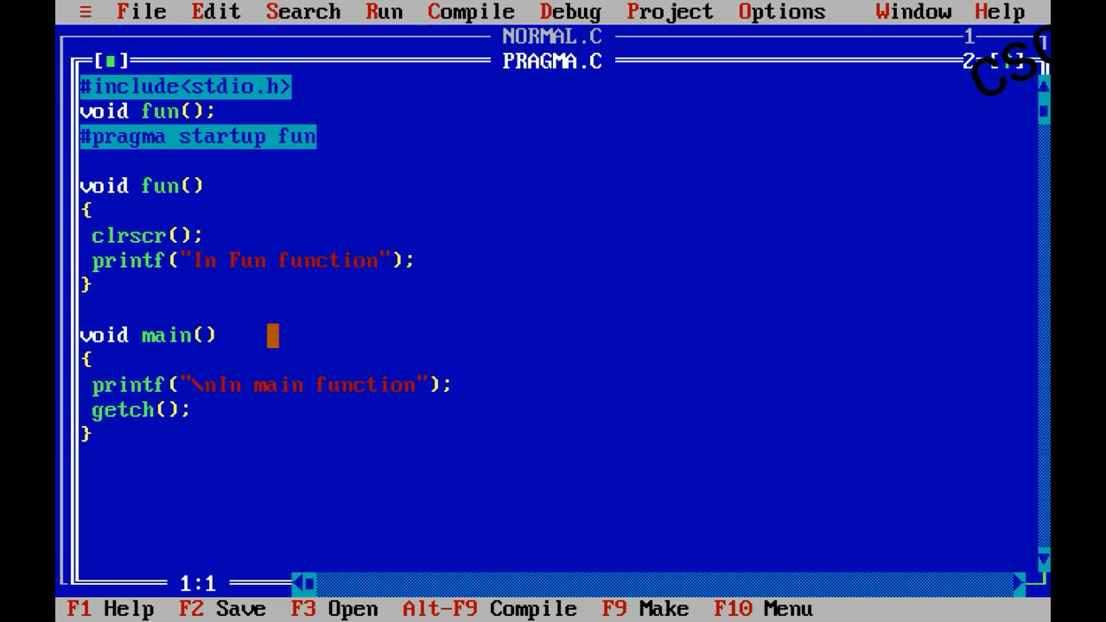
click(280, 136)
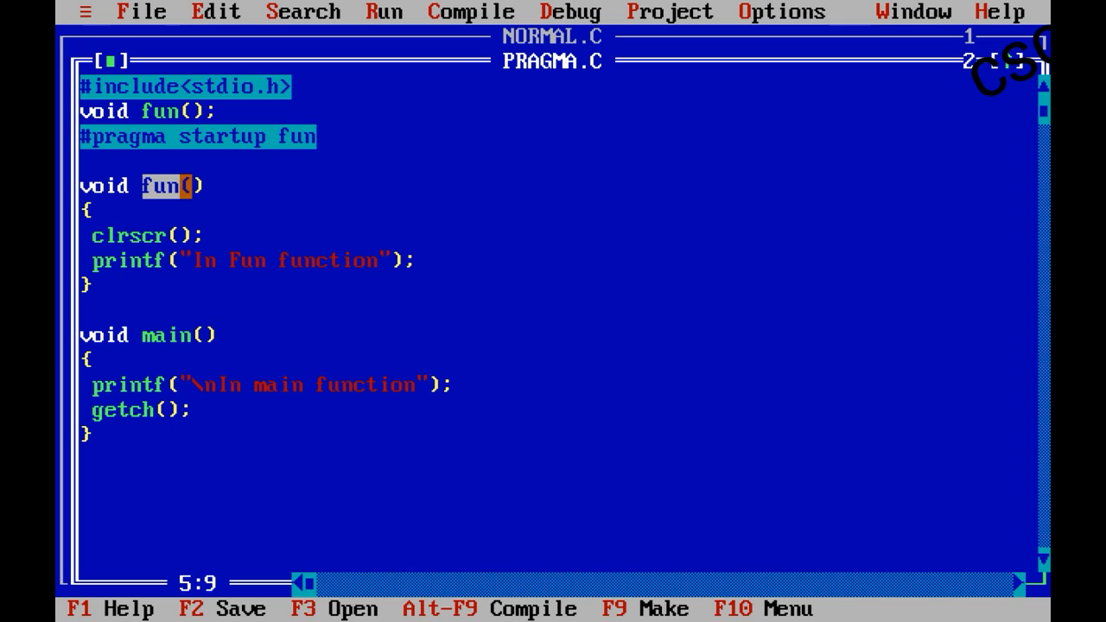
key(Right)
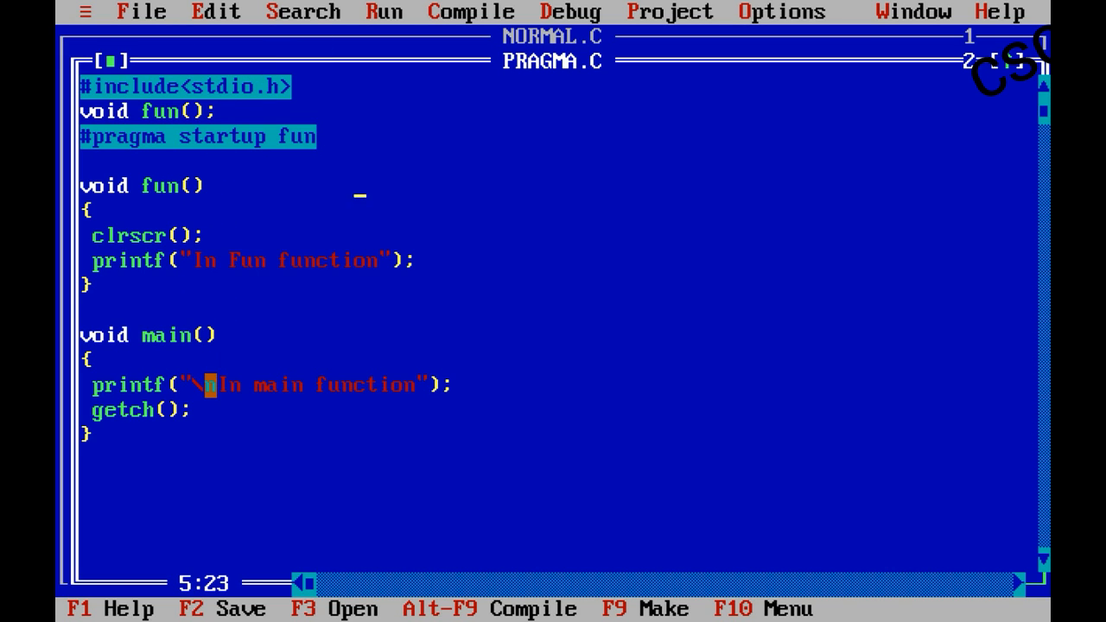
Highlight main's printf and getch lines and run PRAGMA.C via Run > Run (Ctrl+F9).
drag(211, 384, 297, 384)
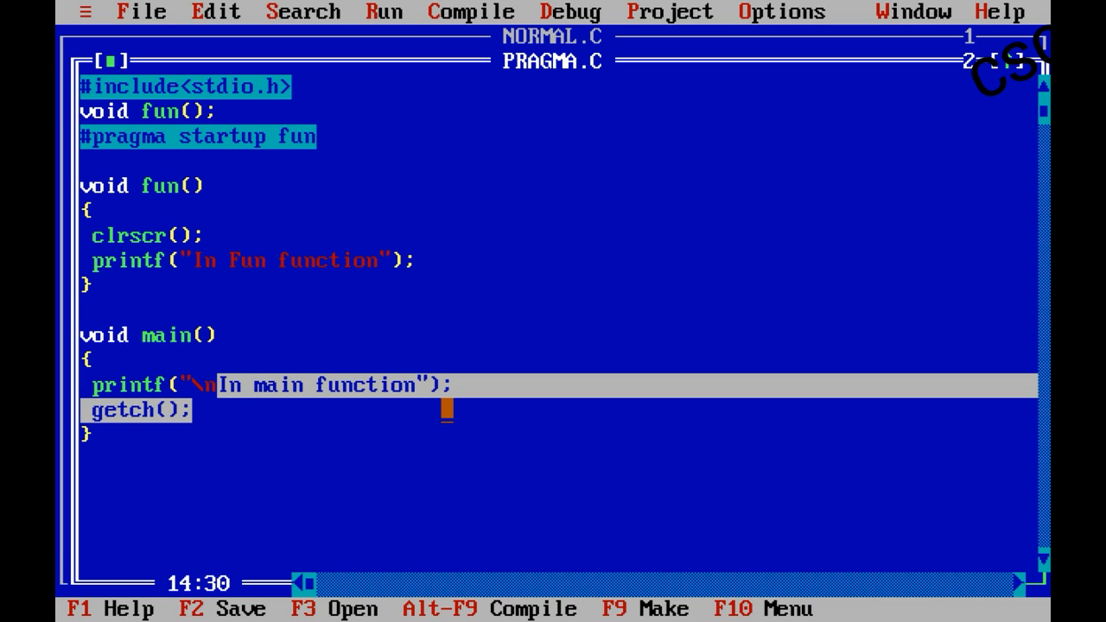
click(383, 11)
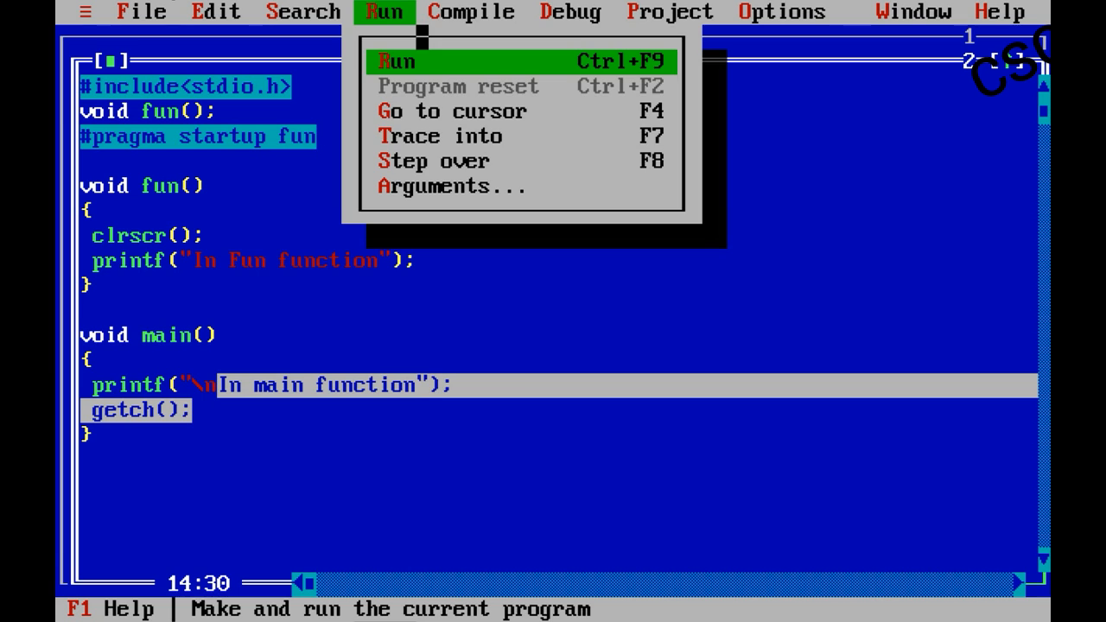
click(394, 60)
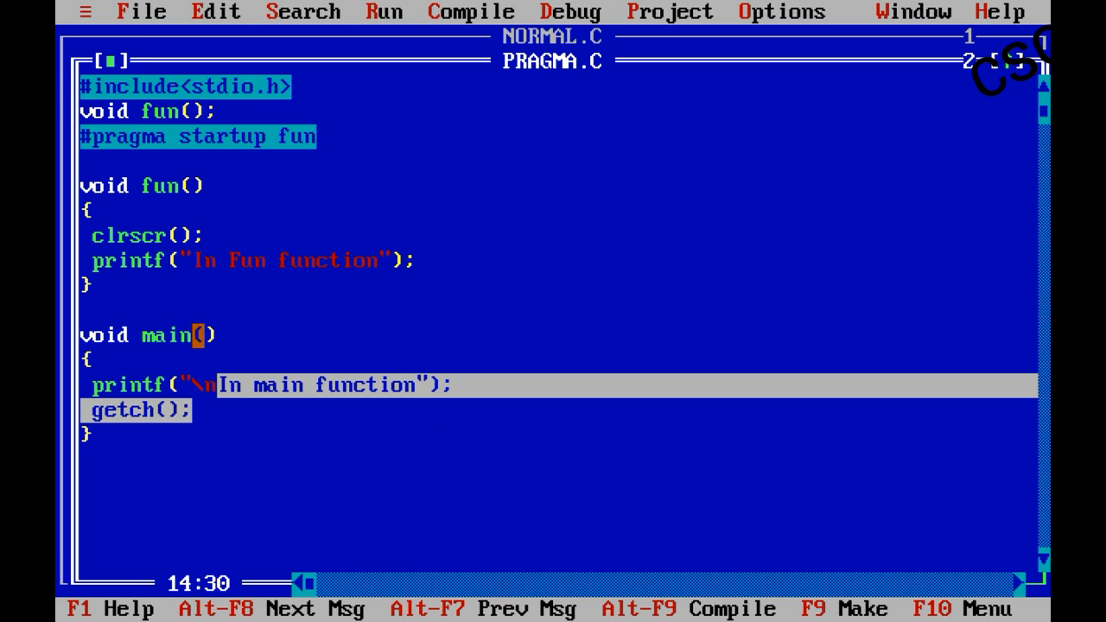
click(149, 185)
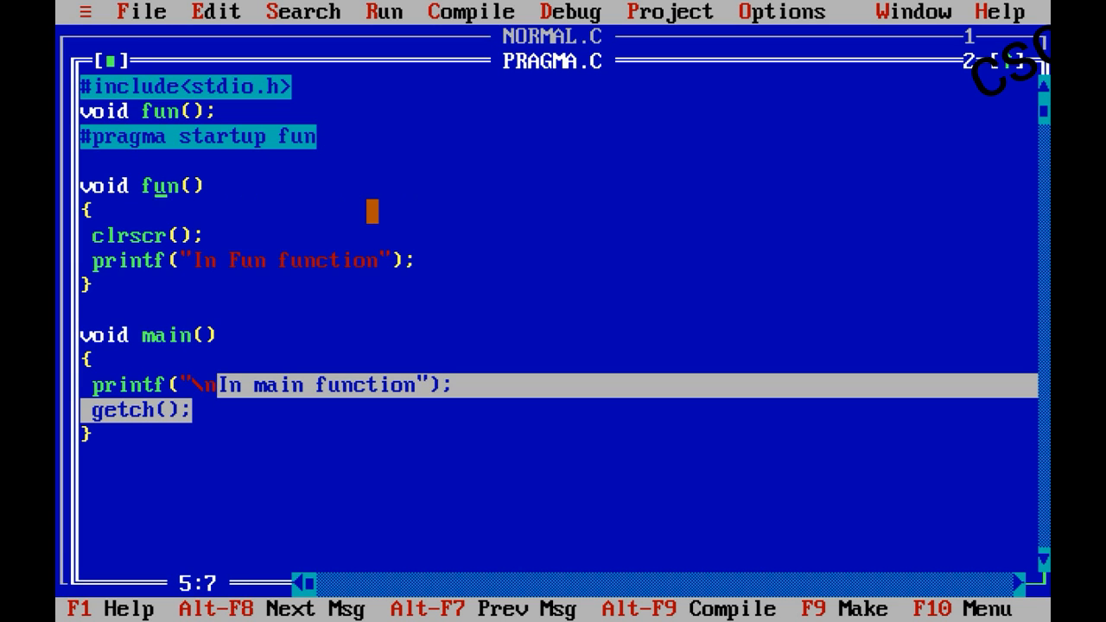
key(Down)
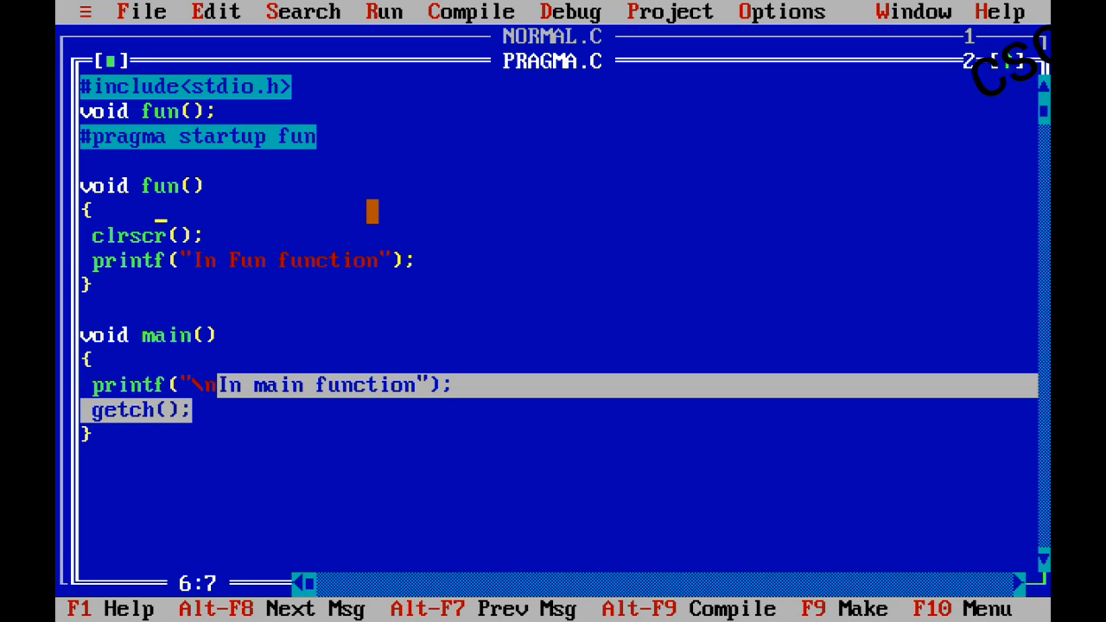
key(Up)
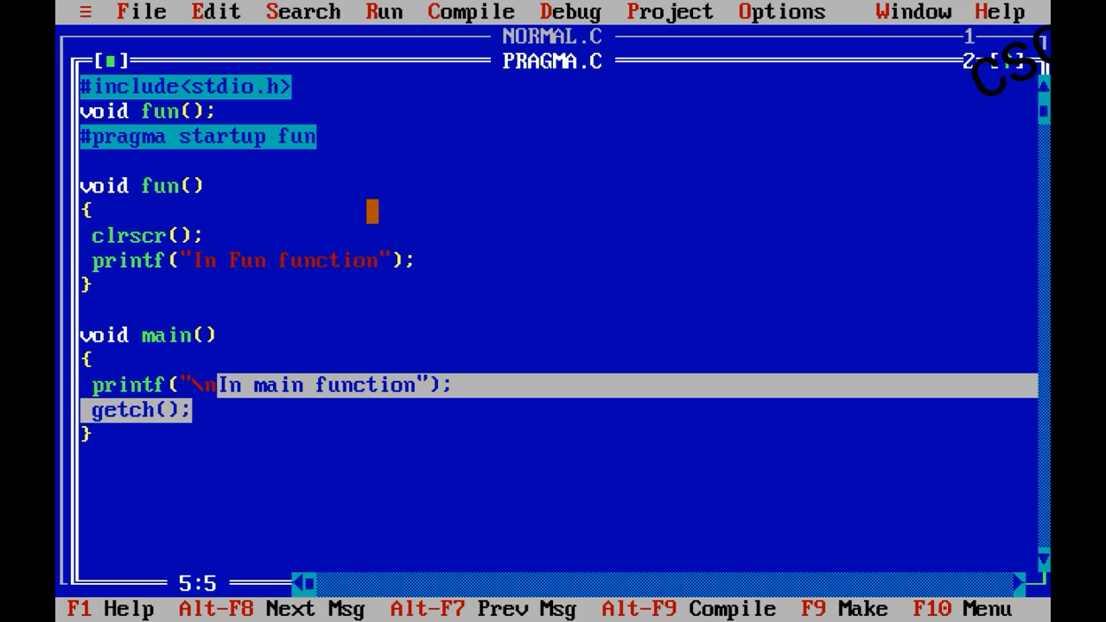
text(_)
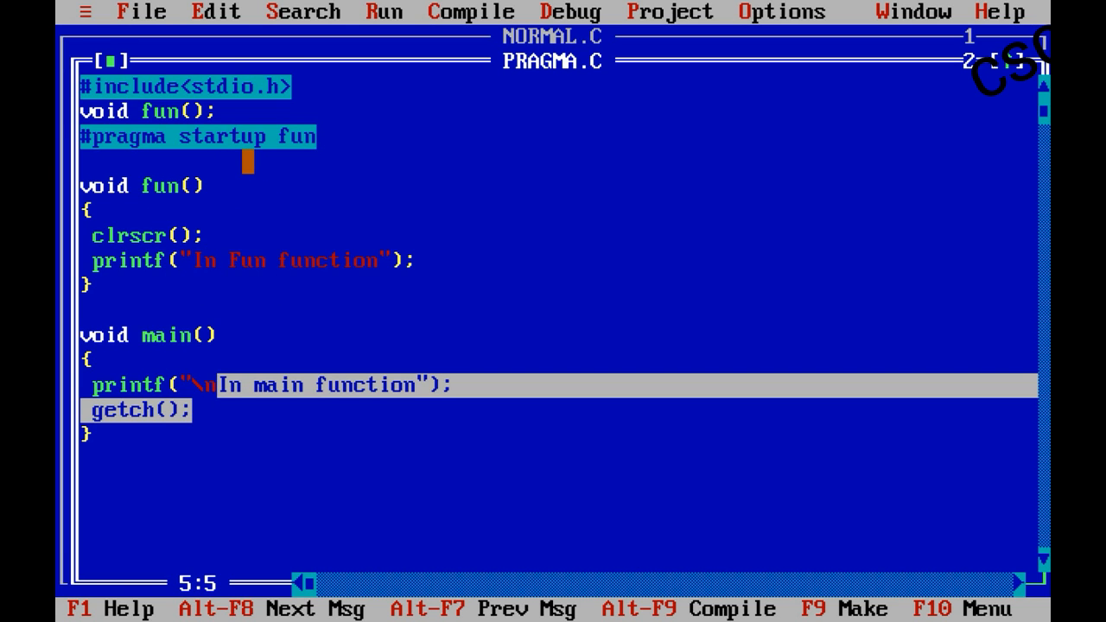
text(_)
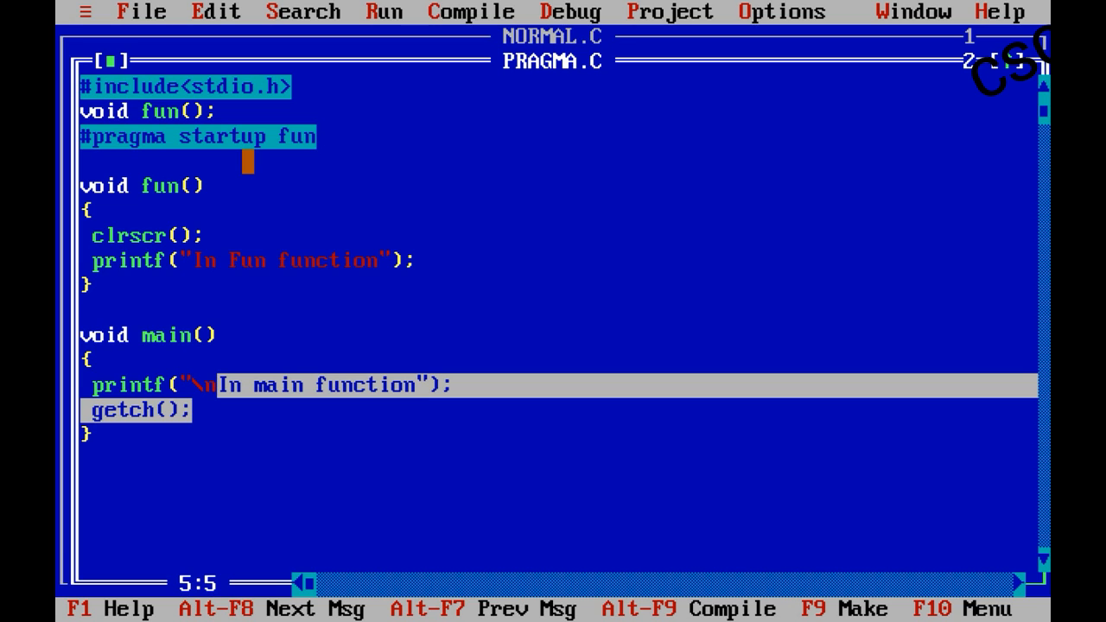
text(_)
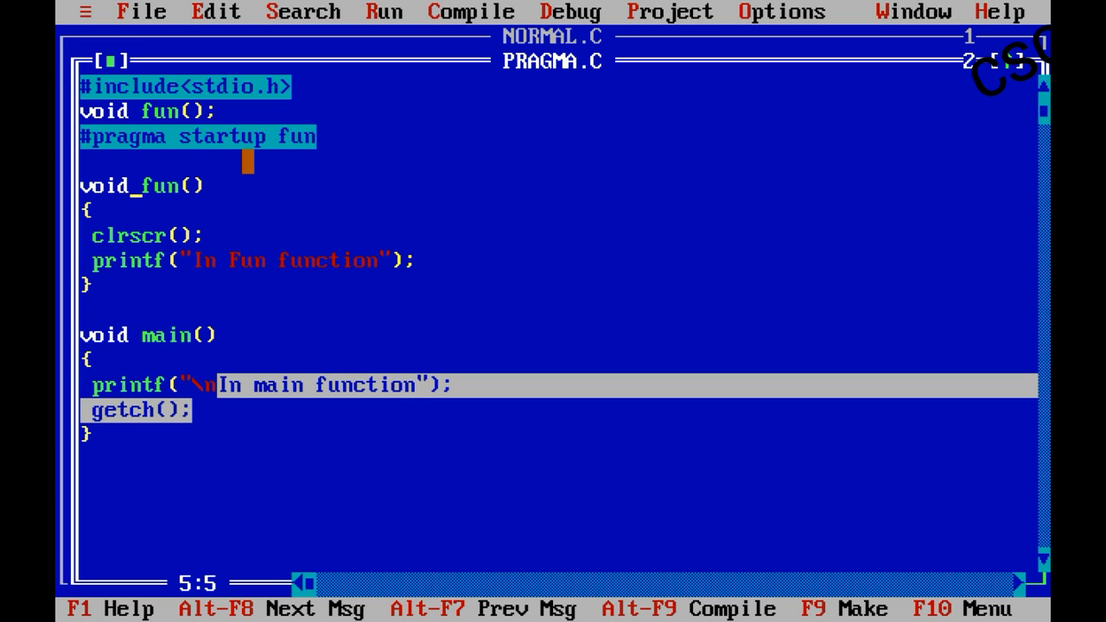